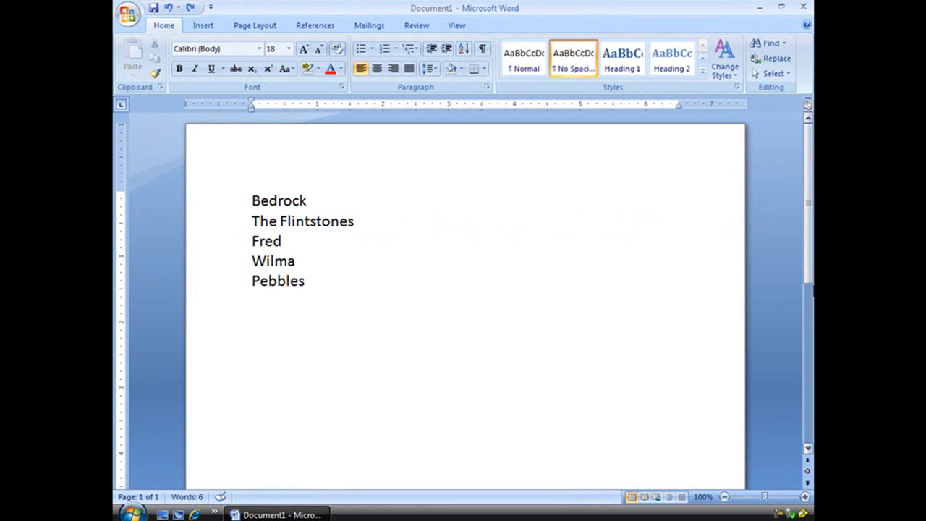
Select the five list lines Bedrock, The Flintstones, Fred, Wilma and Pebbles
left_click(252, 199)
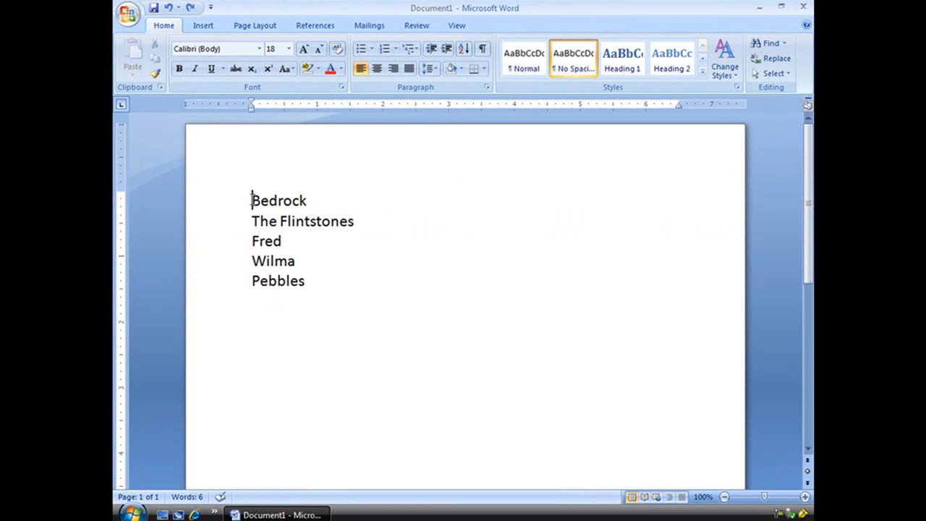
left_click_drag(252, 200, 283, 241)
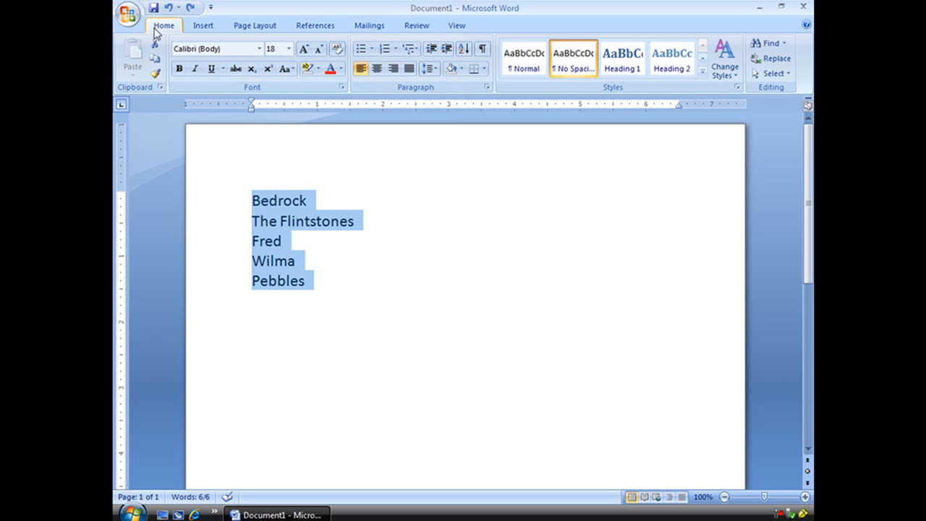
mouse_move(410, 49)
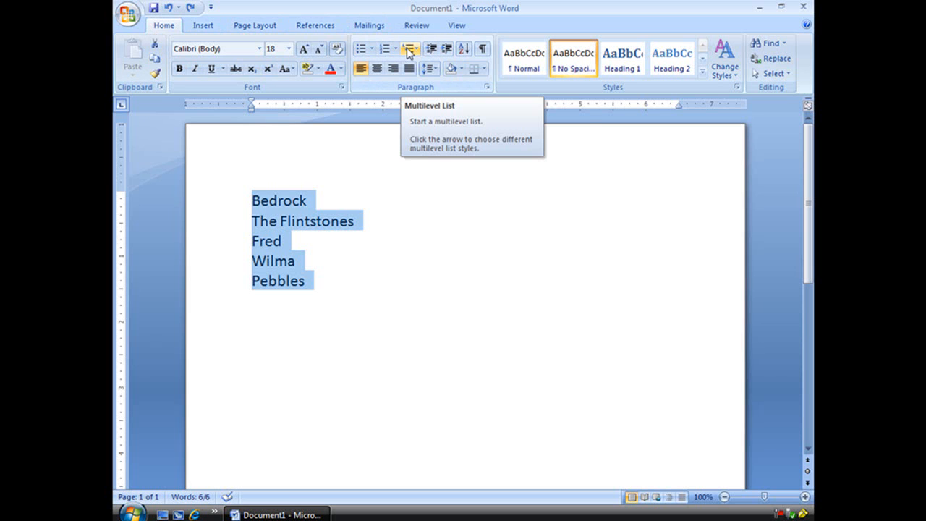
Number the selected five lines 1) through 5) with the default multilevel list
left_click(411, 49)
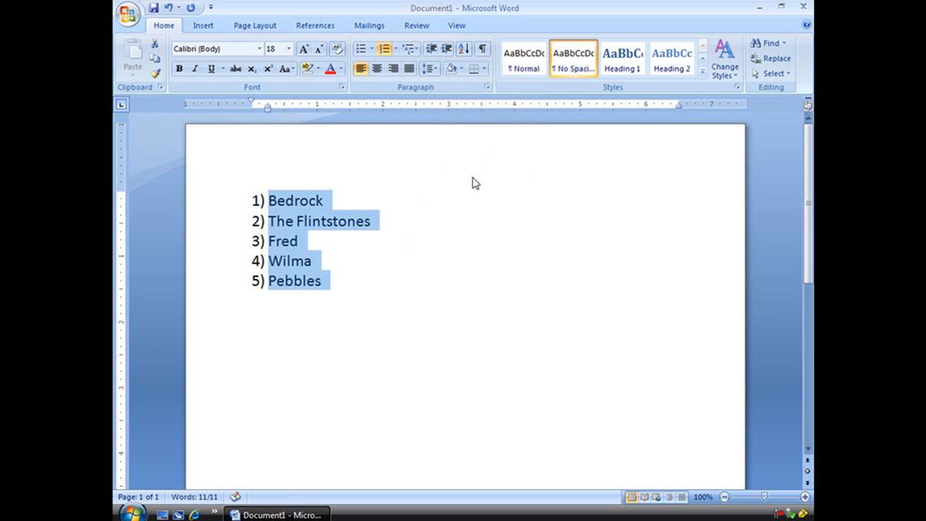
mouse_move(351, 257)
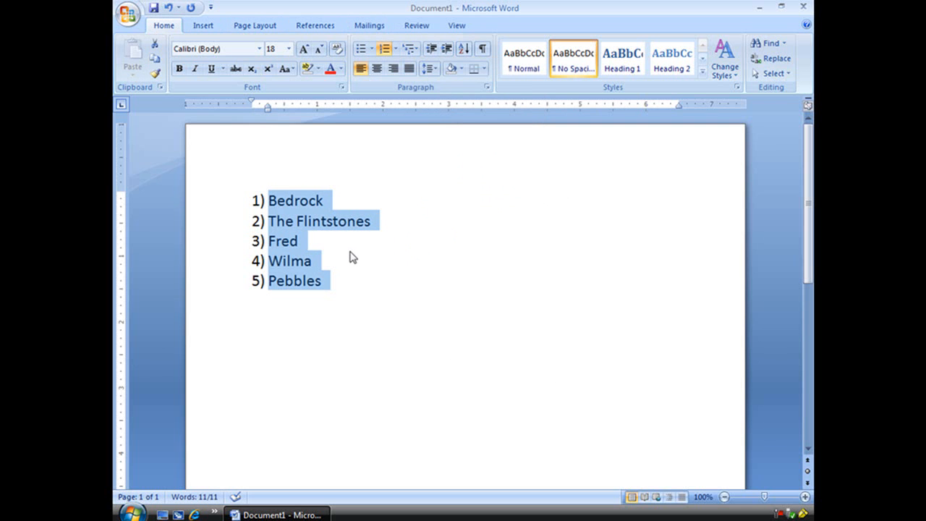
mouse_move(275, 228)
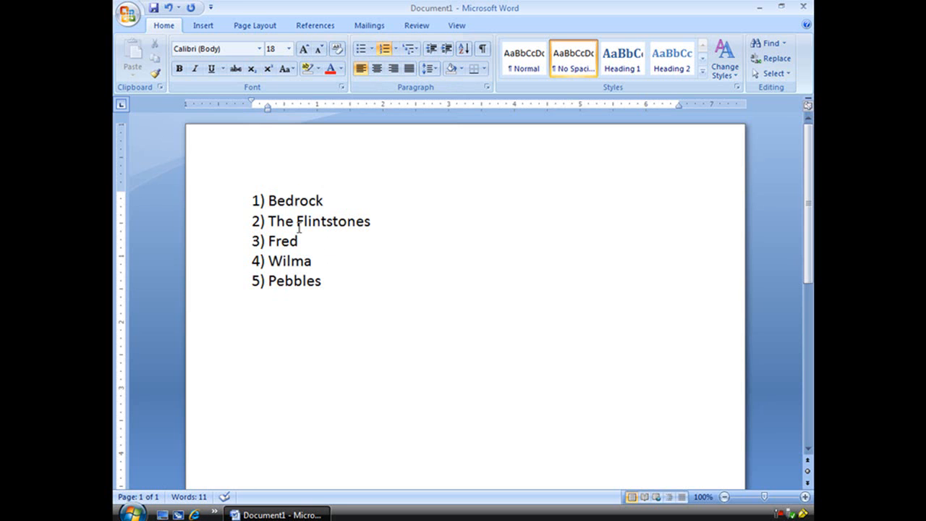
mouse_move(338, 224)
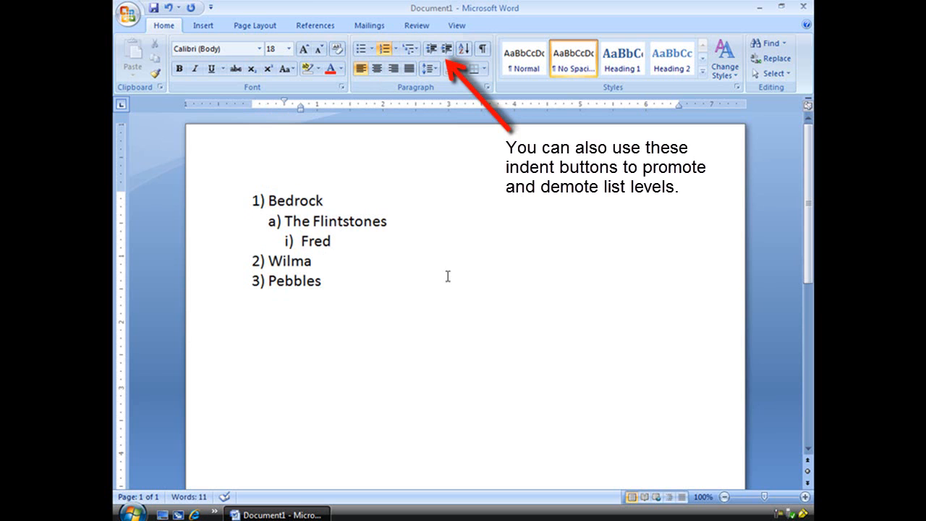
Demote the names into a nested hierarchy under Bedrock and select the whole list
left_click(269, 260)
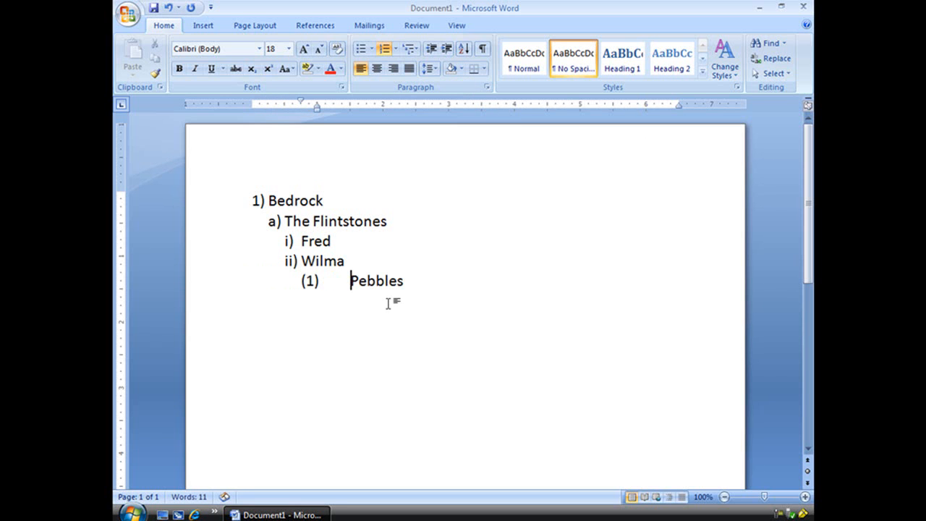
mouse_move(462, 281)
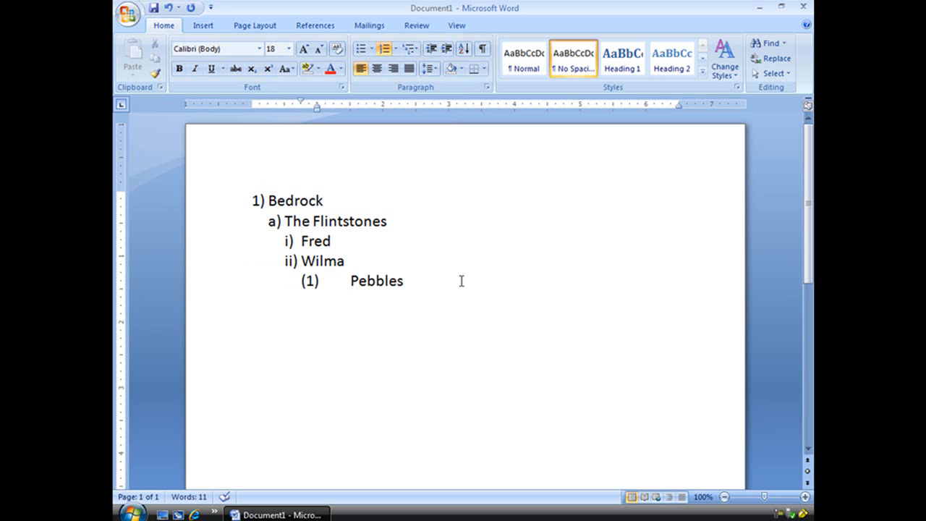
left_click_drag(301, 240, 403, 281)
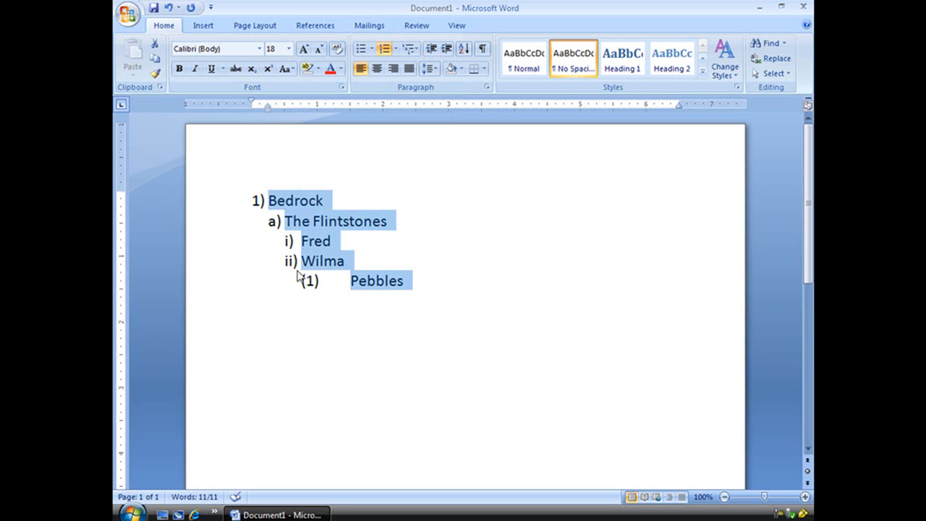
mouse_move(411, 49)
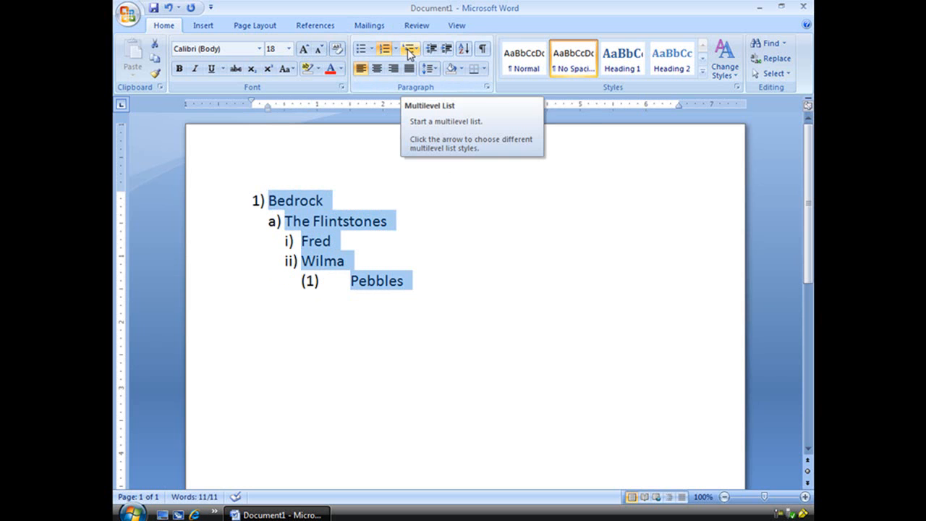
Start a Define New Multilevel List definition for the selected family list
left_click(411, 50)
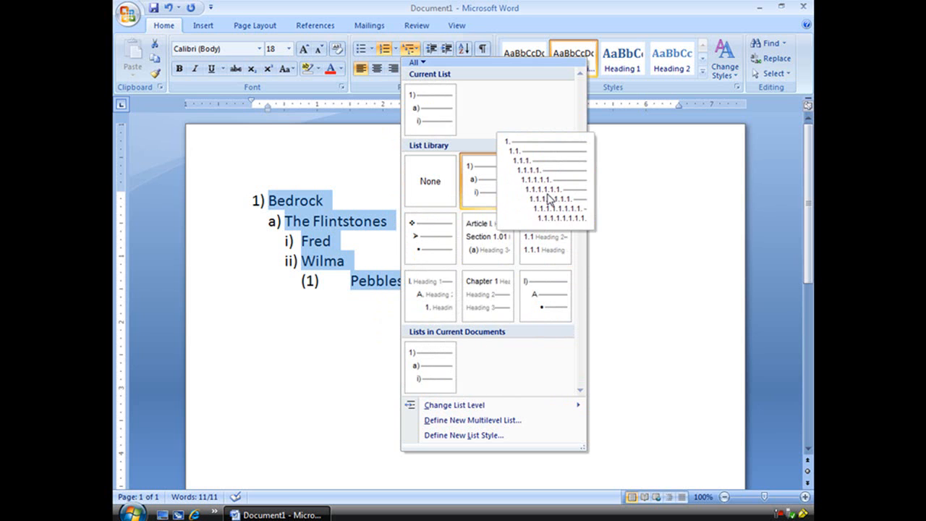
mouse_move(503, 420)
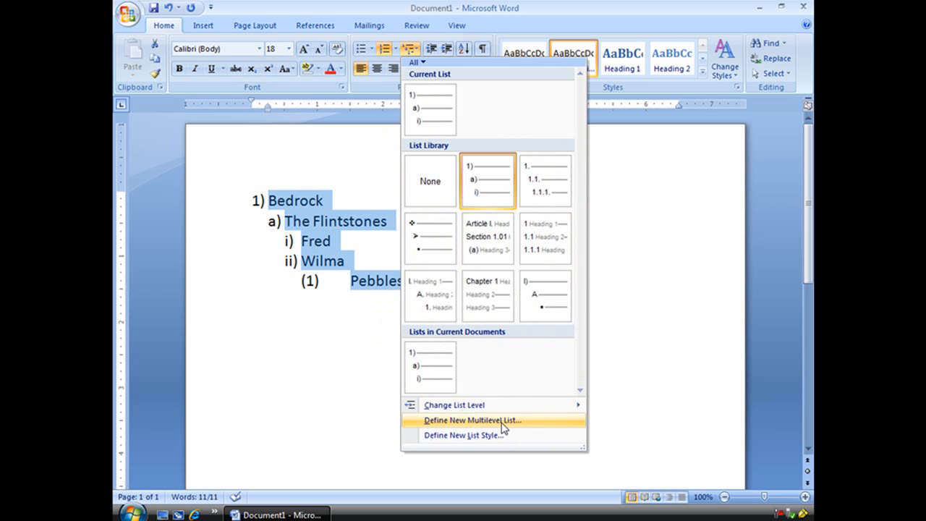
left_click(471, 420)
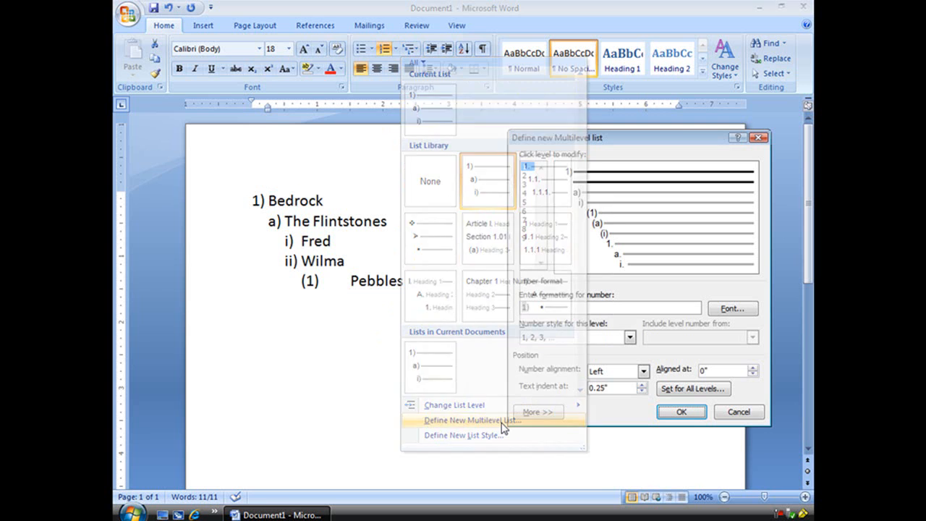
left_click(472, 420)
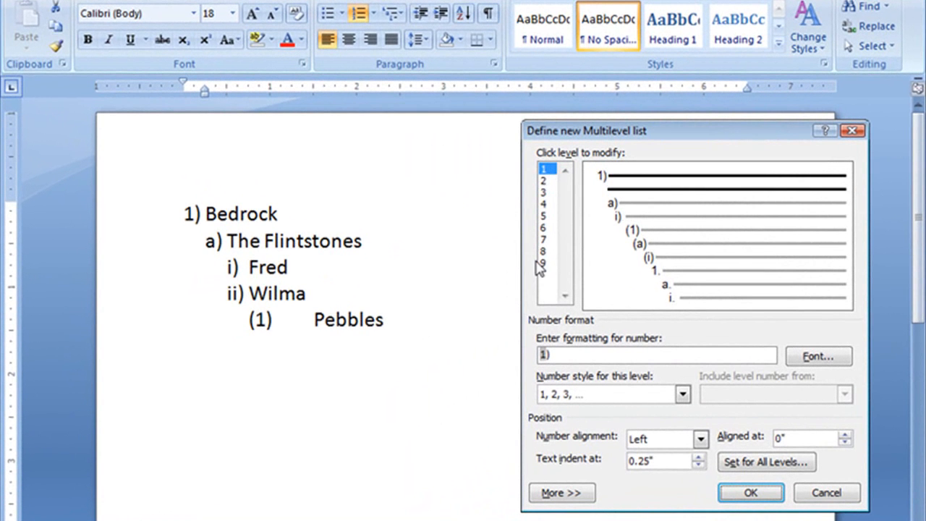
mouse_move(741, 295)
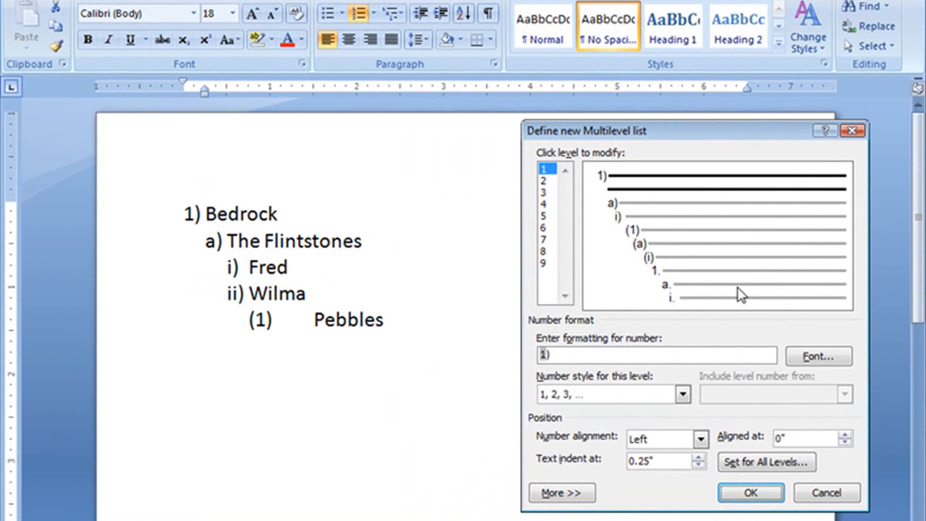
left_click(544, 194)
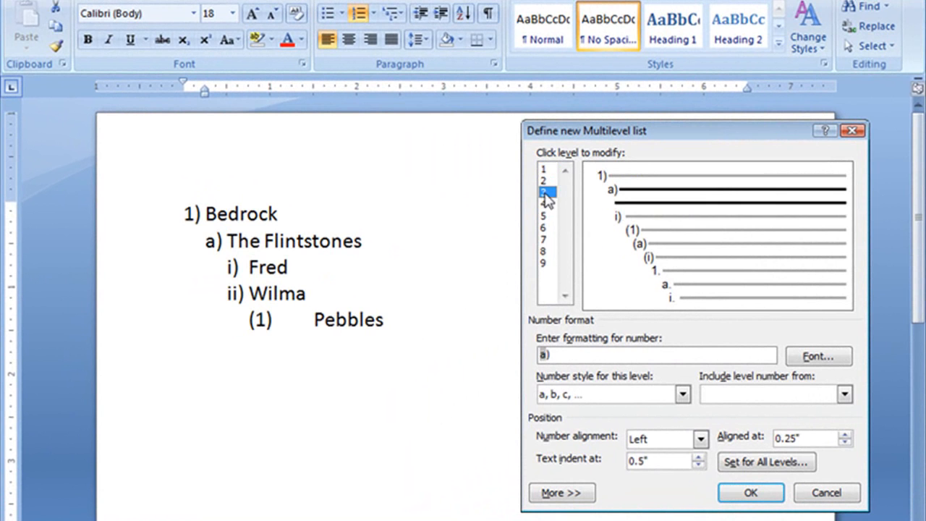
left_click(544, 229)
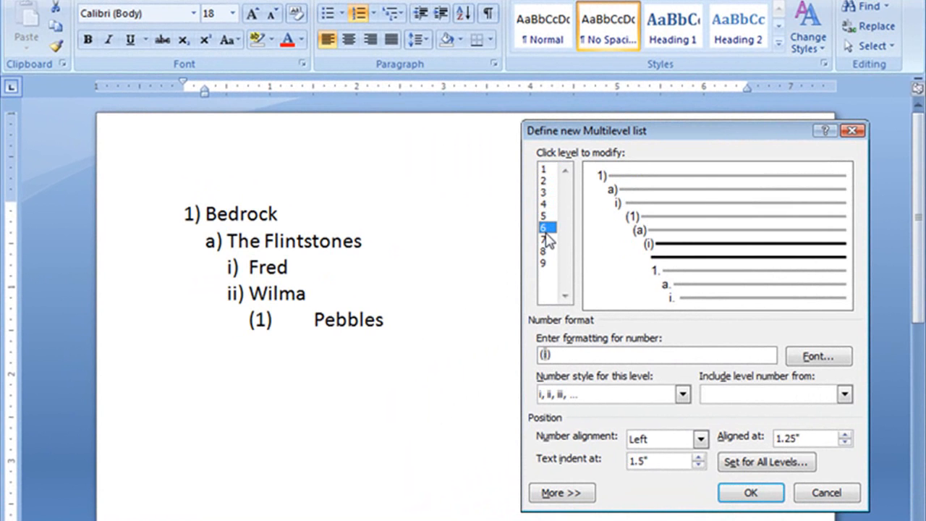
left_click(544, 168)
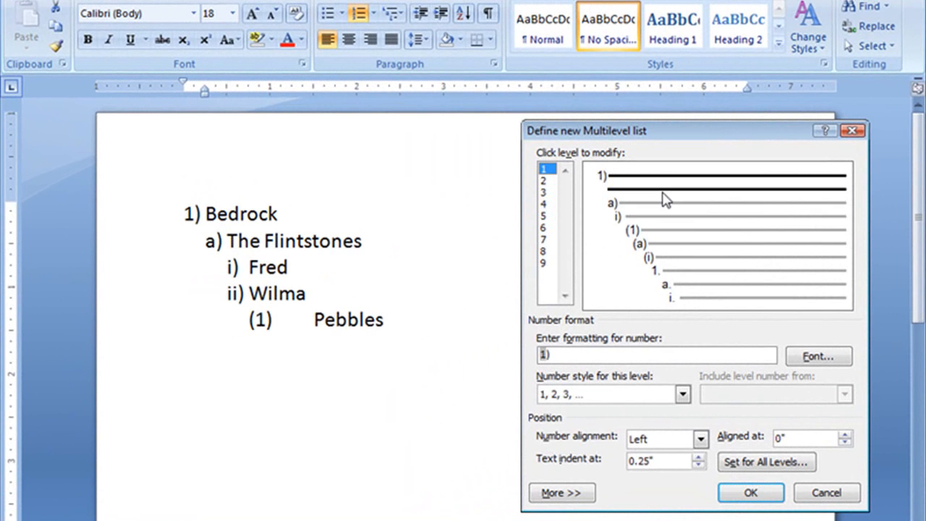
mouse_move(586, 382)
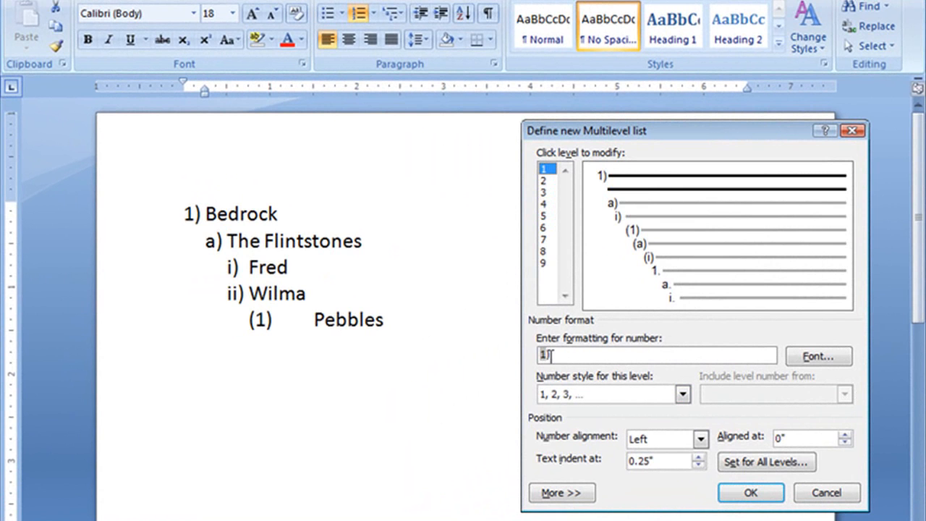
mouse_move(547, 356)
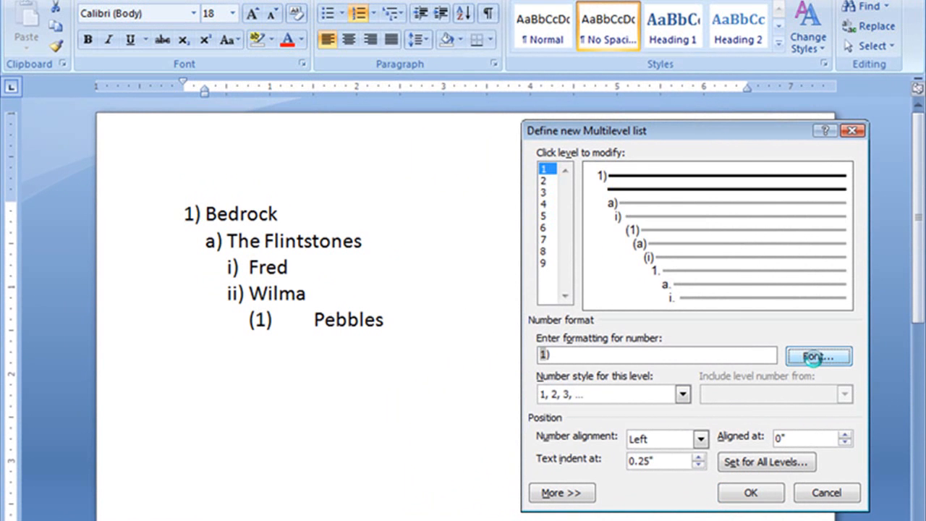
left_click(819, 356)
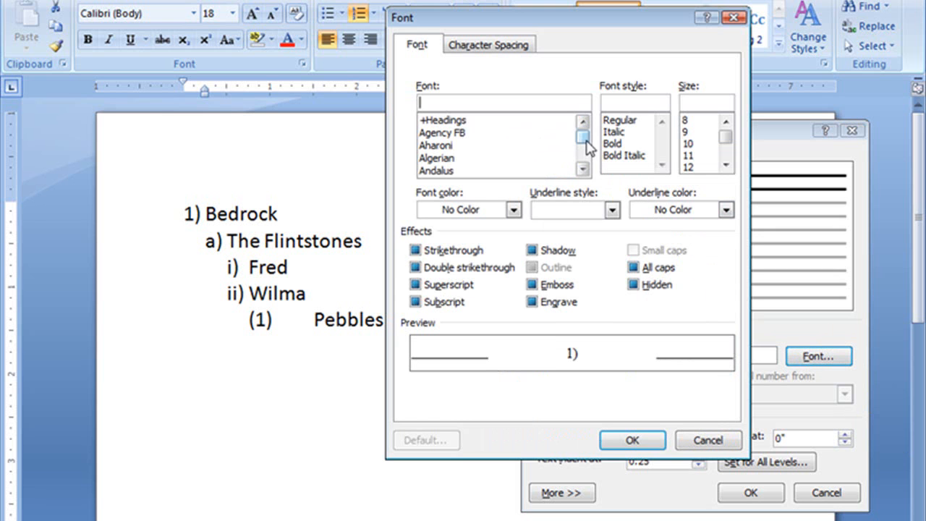
left_click(582, 152)
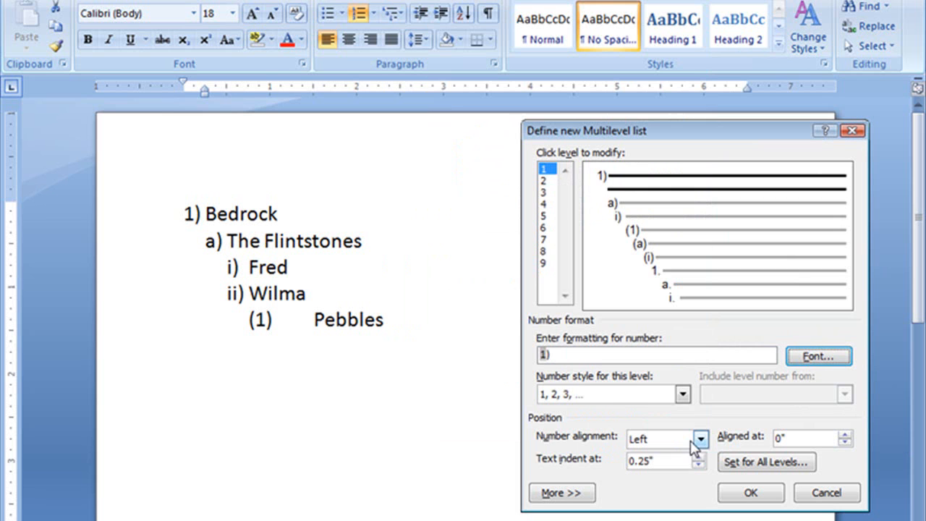
mouse_move(326, 234)
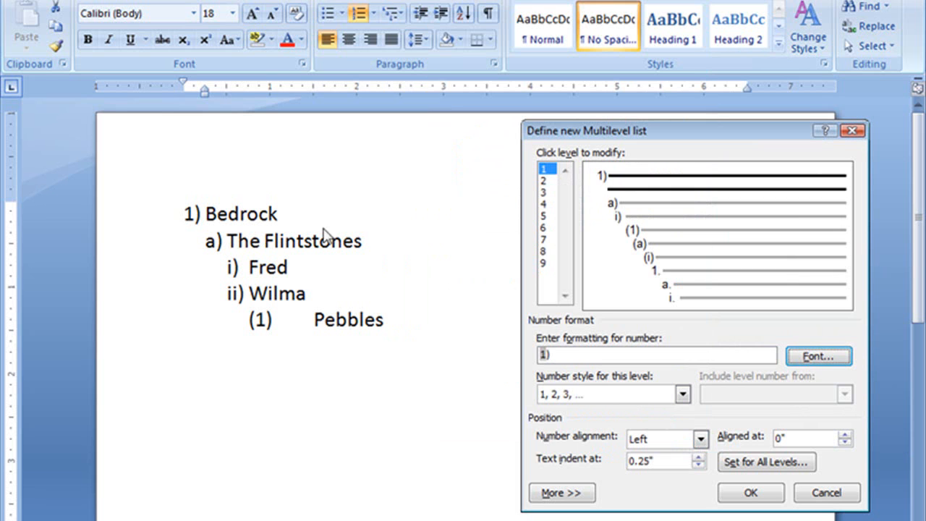
mouse_move(761, 397)
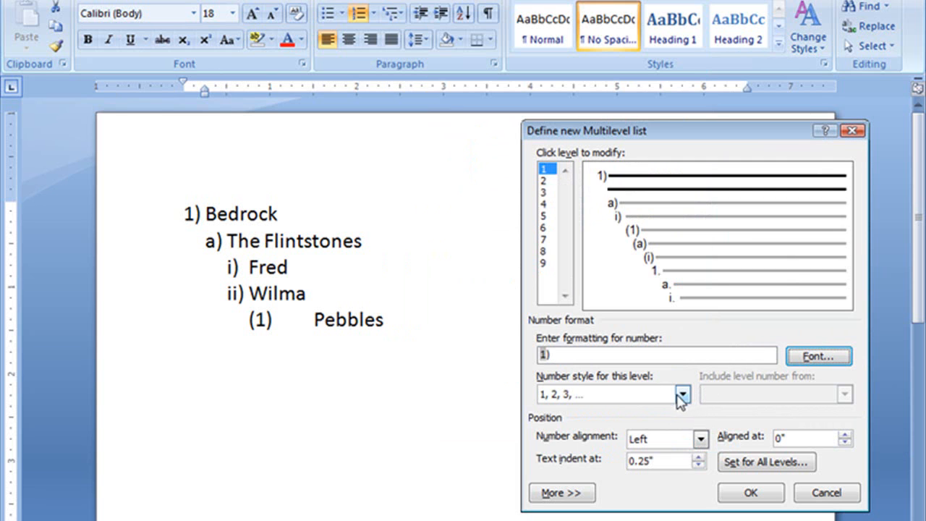
mouse_move(666, 398)
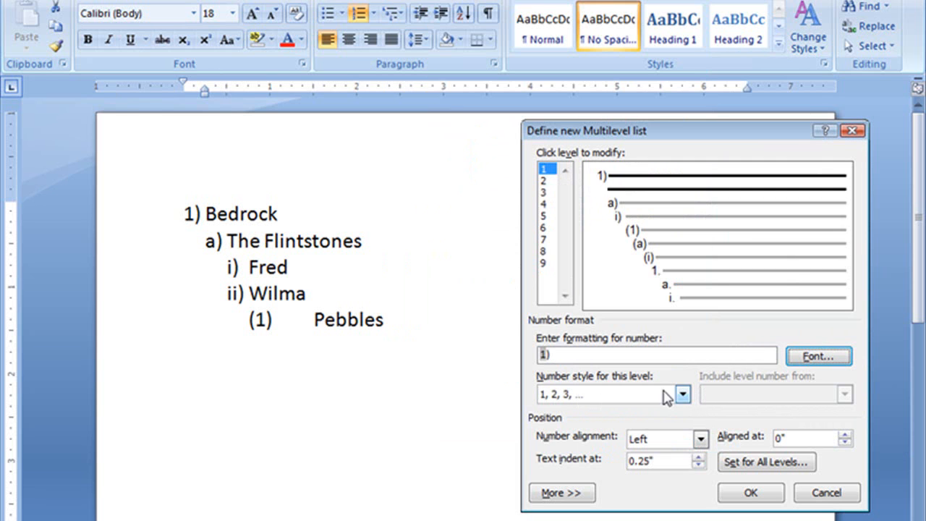
Give level 1 of the new list a star bullet
left_click(683, 394)
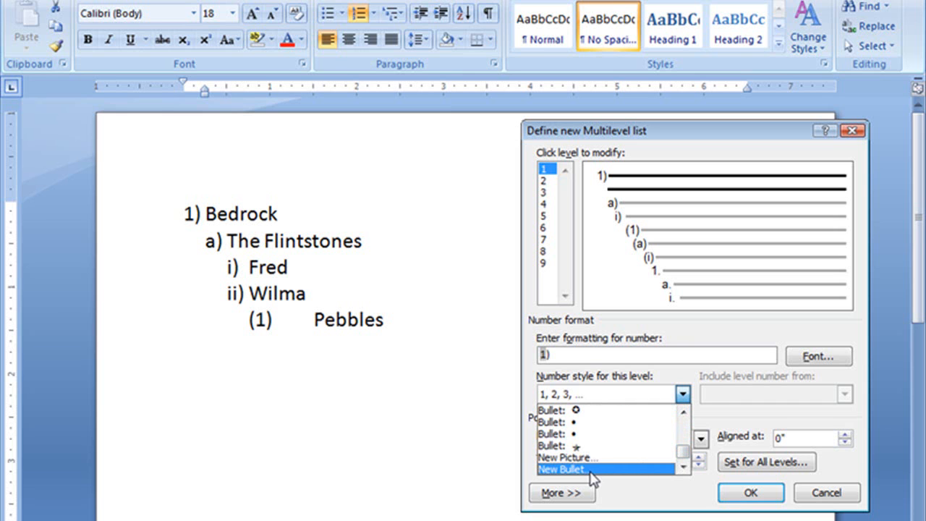
mouse_move(567, 458)
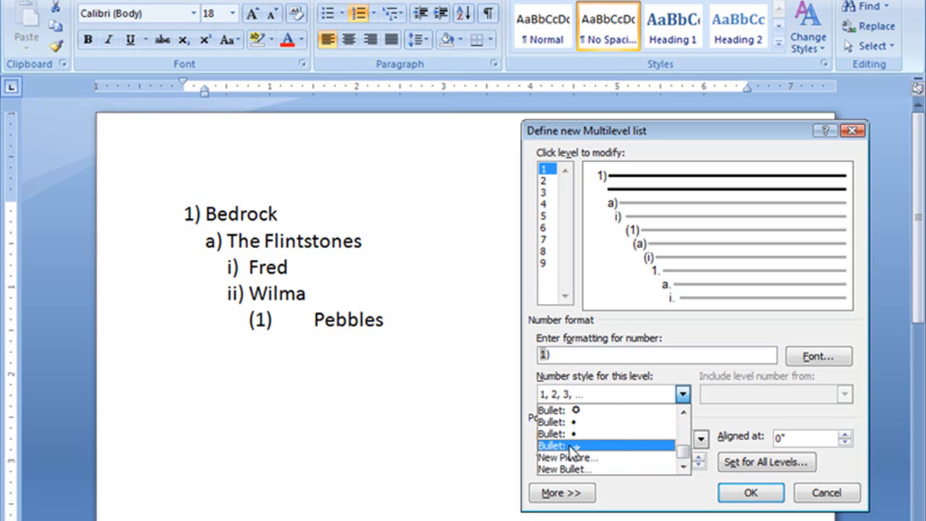
left_click(571, 446)
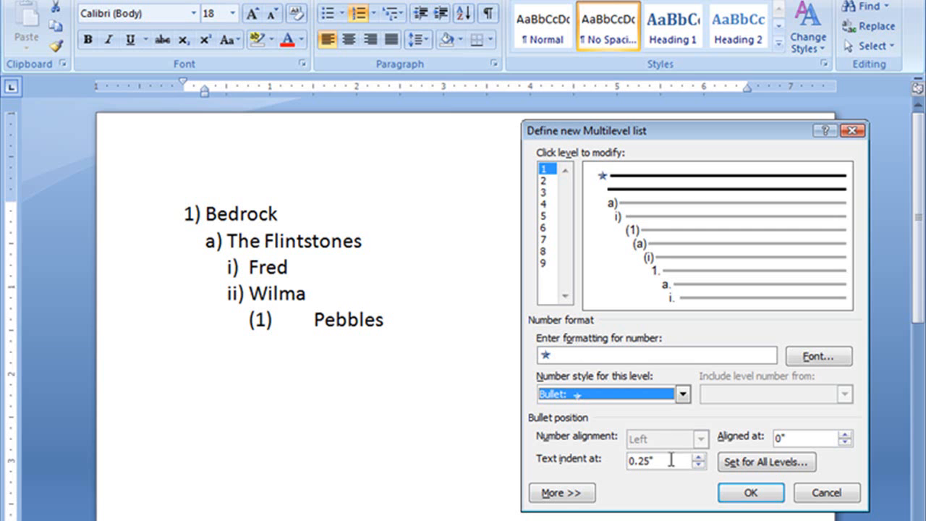
mouse_move(541, 200)
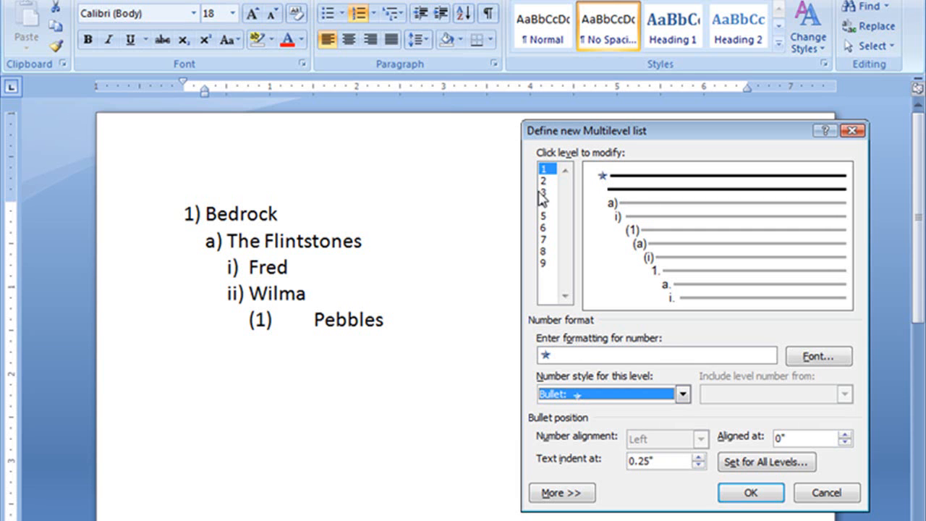
mouse_move(721, 371)
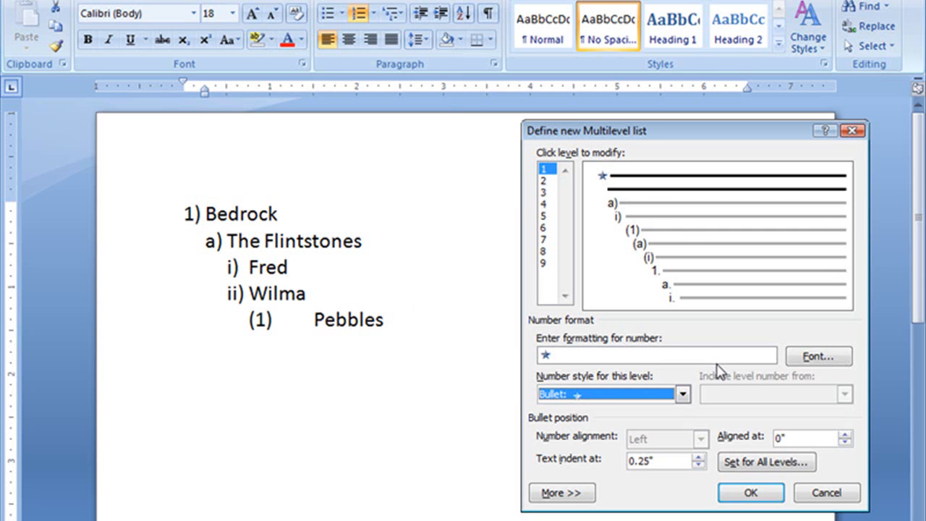
Number level 2 as 1., 2., 3. and move on to level 3
left_click(544, 179)
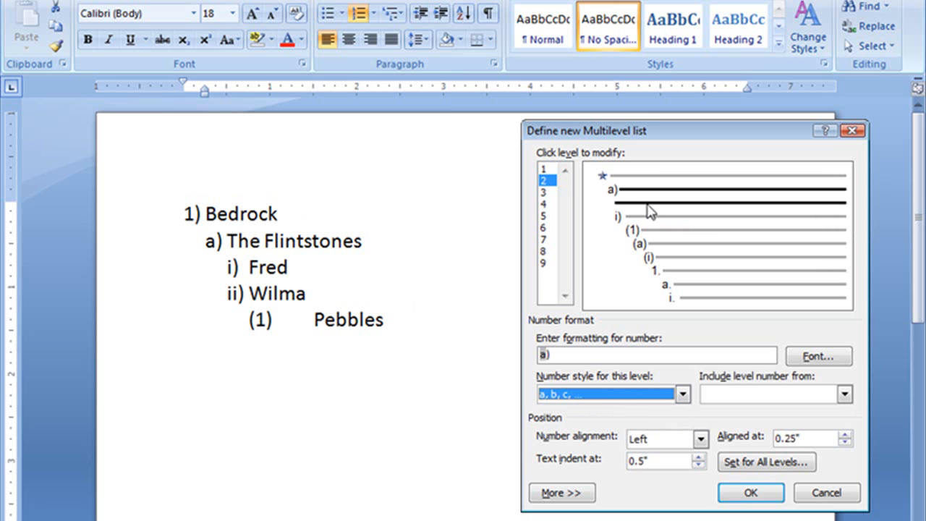
mouse_move(789, 385)
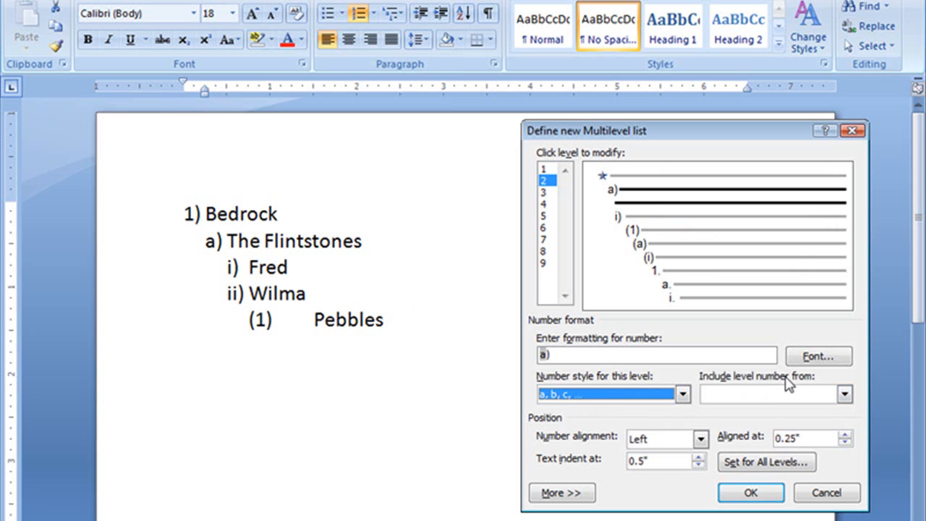
left_click(680, 394)
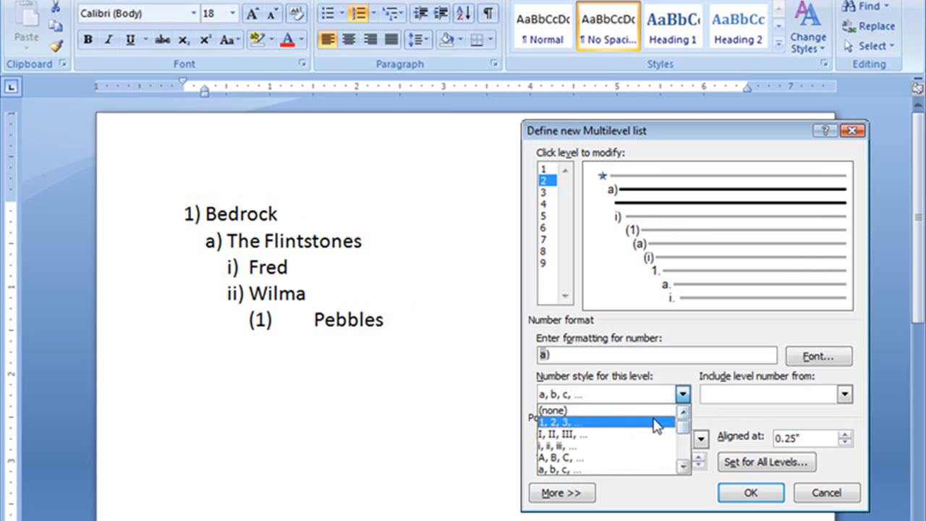
left_click(572, 422)
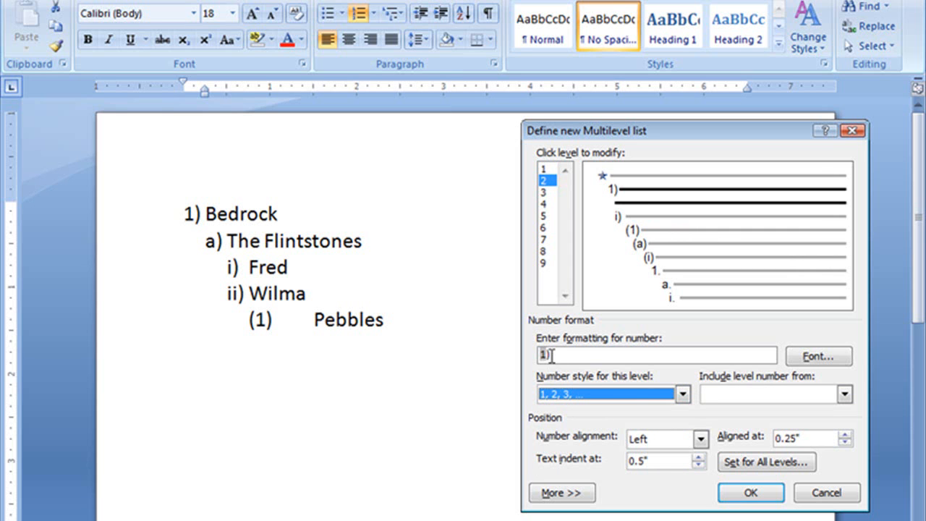
mouse_move(624, 374)
type(".")
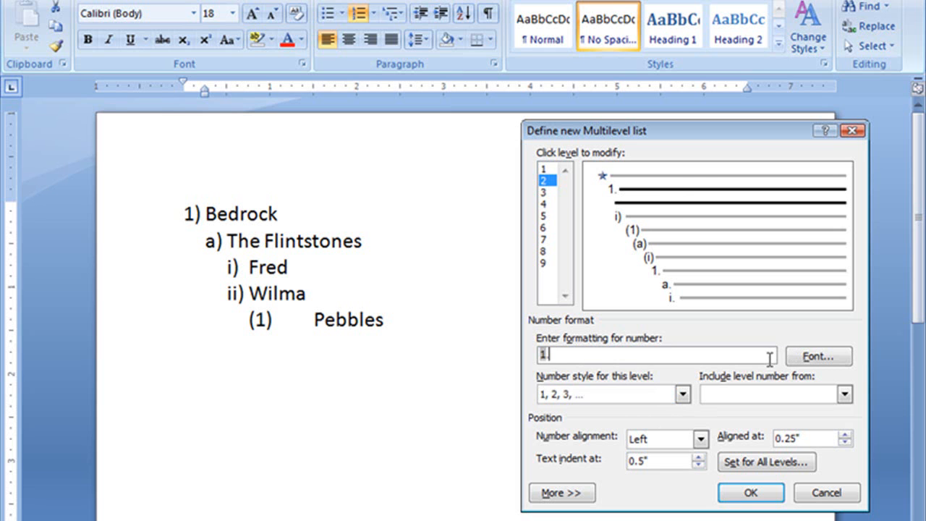
mouse_move(644, 224)
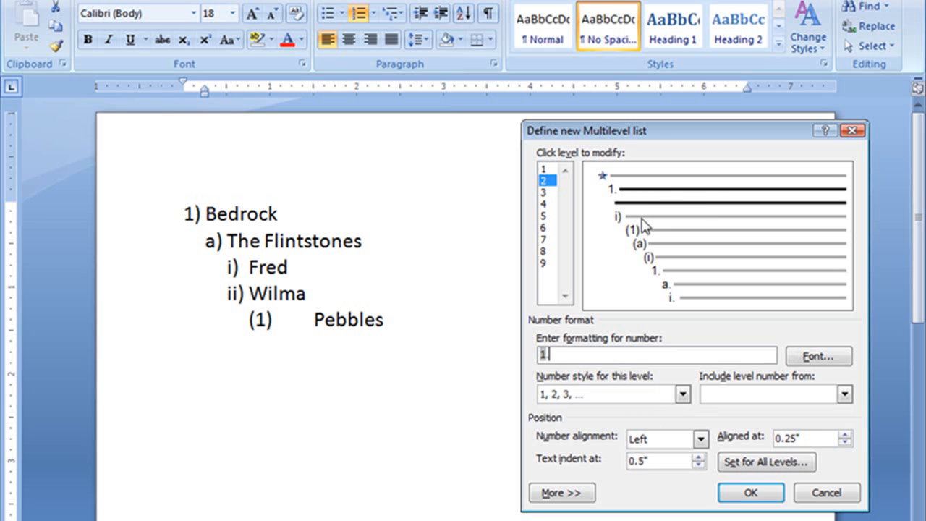
left_click(544, 192)
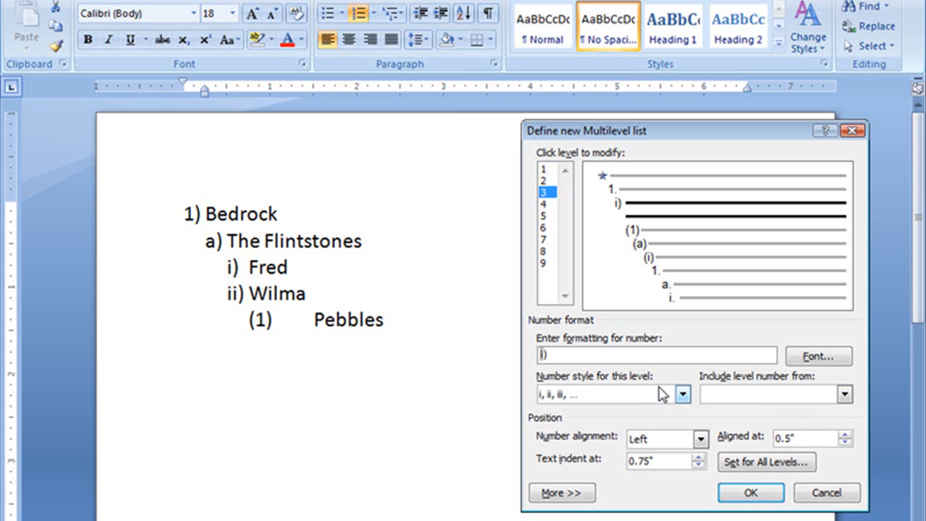
Letter level 3 as A, B, C and move on to level 4
left_click(680, 393)
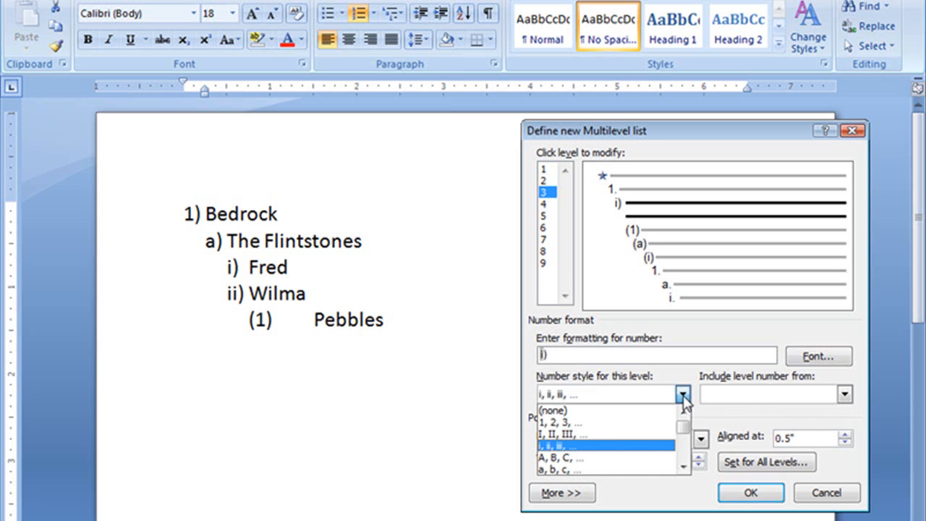
left_click(683, 440)
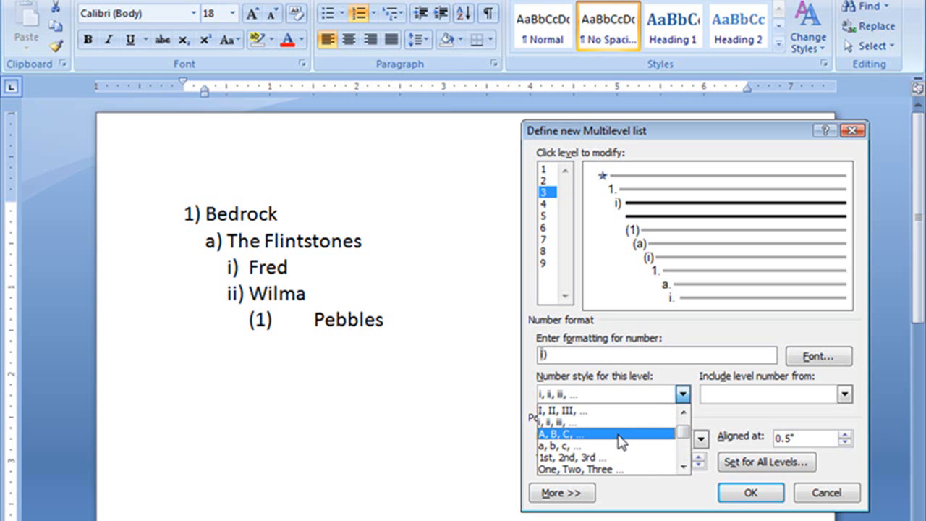
left_click(572, 434)
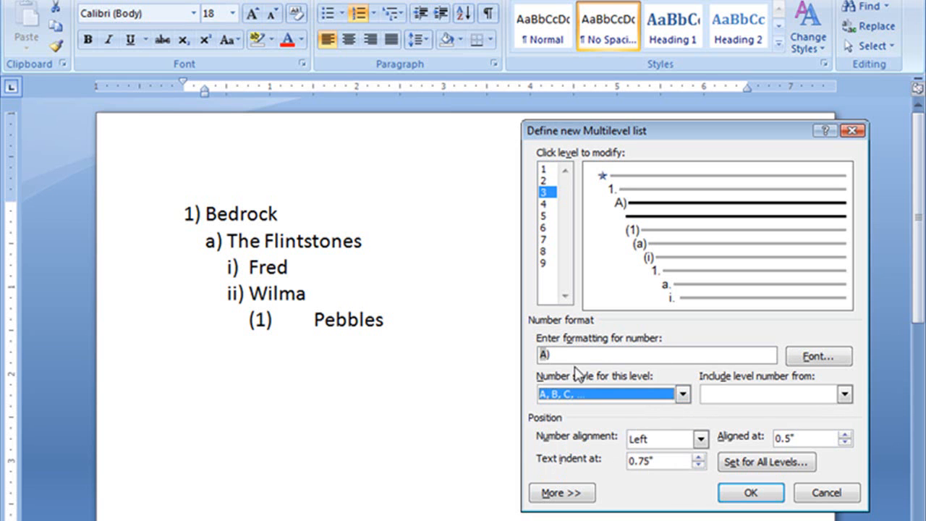
mouse_move(640, 224)
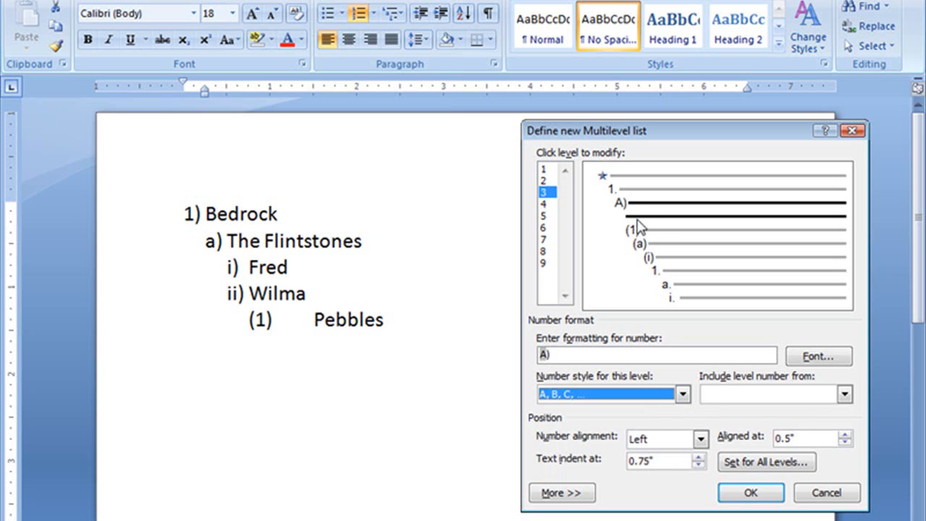
mouse_move(664, 240)
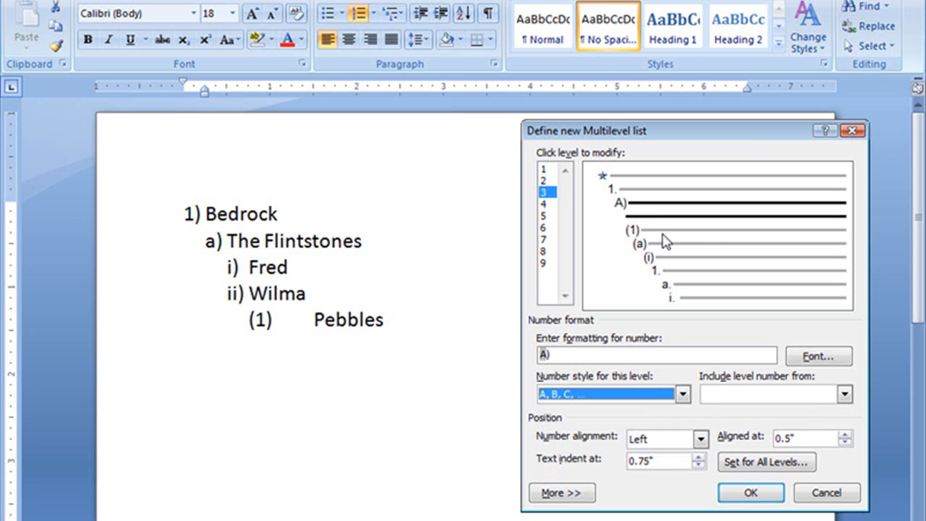
left_click(546, 203)
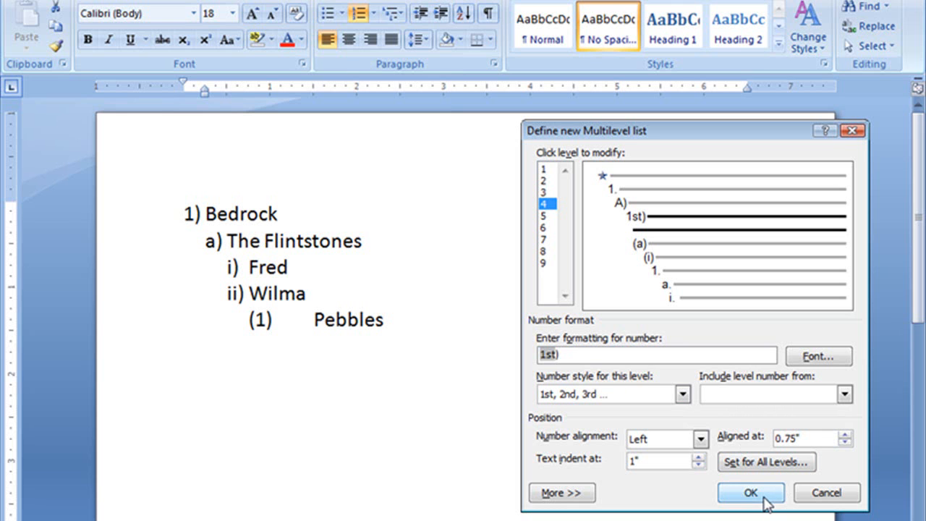
Apply the custom multilevel list and start a new item after Pebbles
left_click(750, 492)
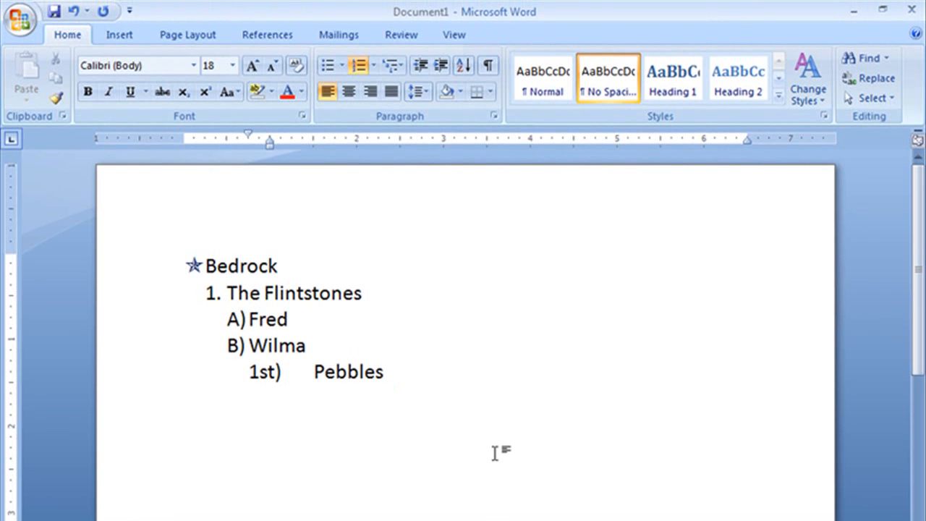
key("enter")
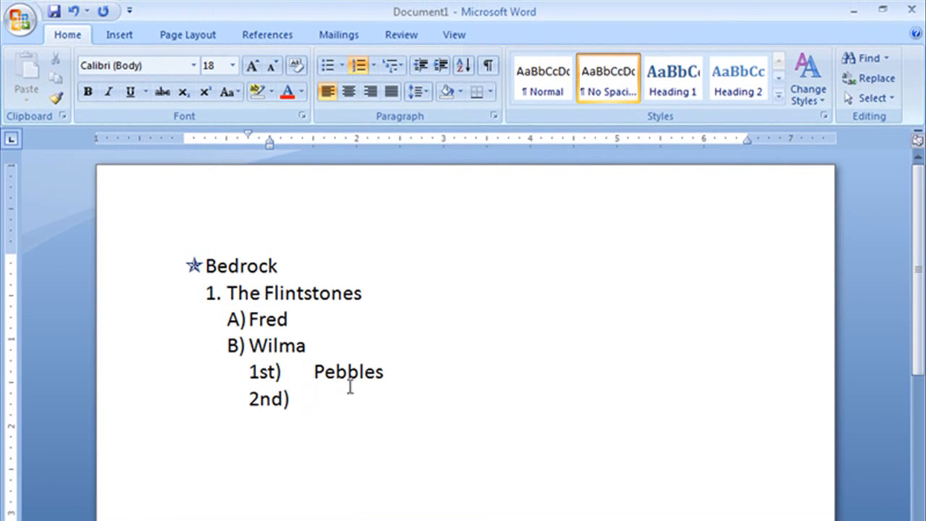
mouse_move(223, 299)
type("The Ru")
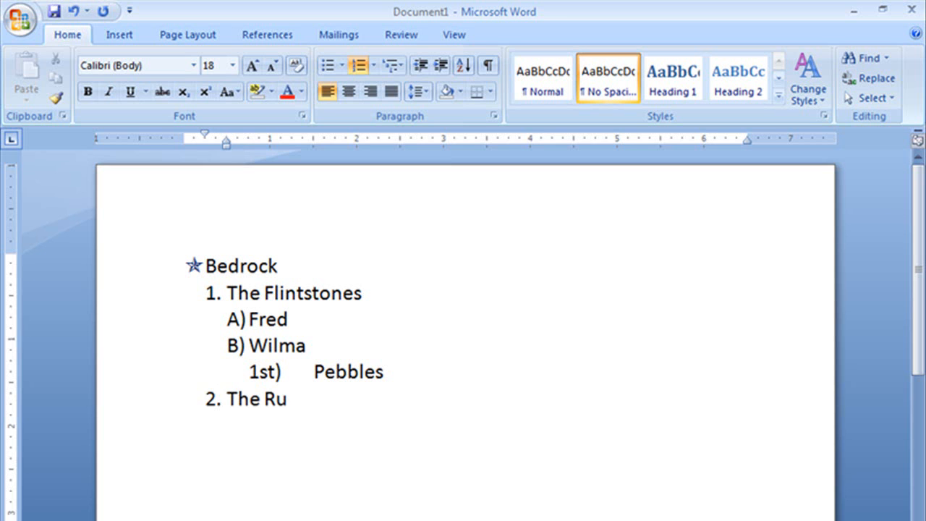
Add The Rubbles with Barney, Betty and Bamm-Bamm nested beneath them
type("bbles")
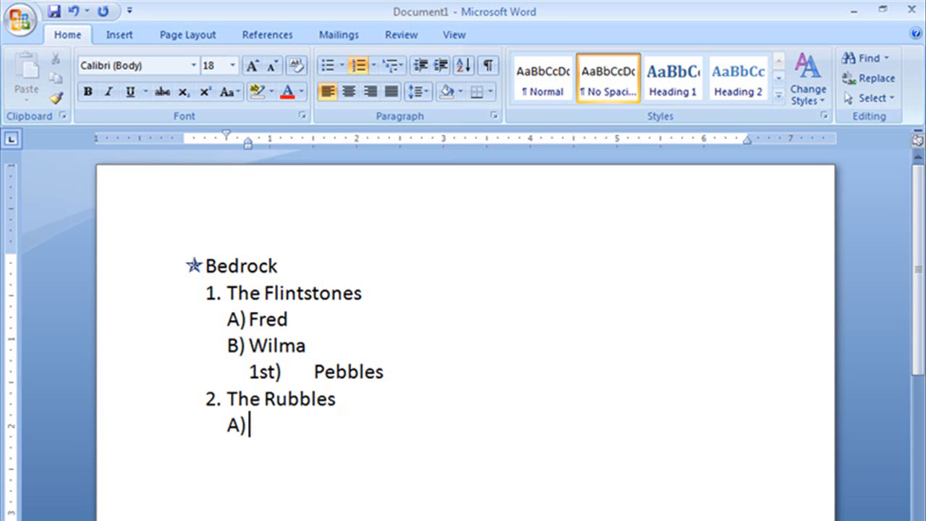
type("Ber")
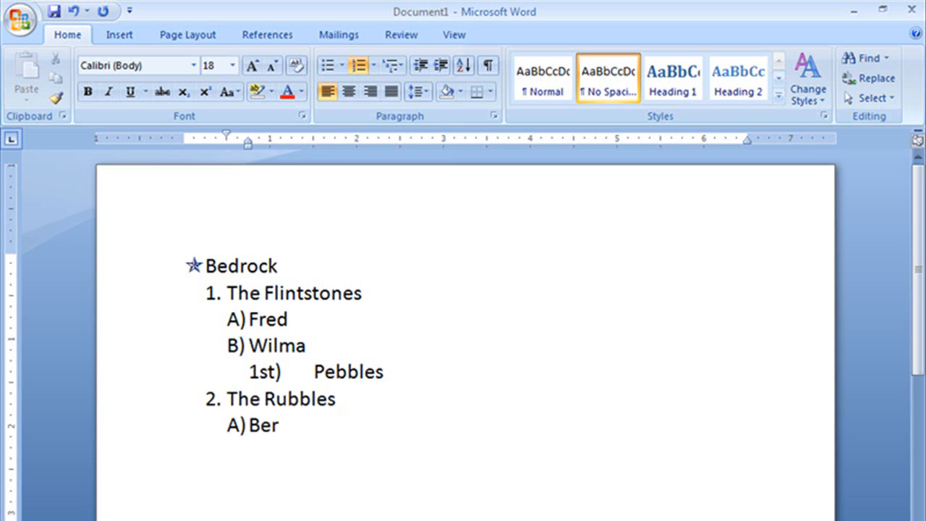
type("ney")
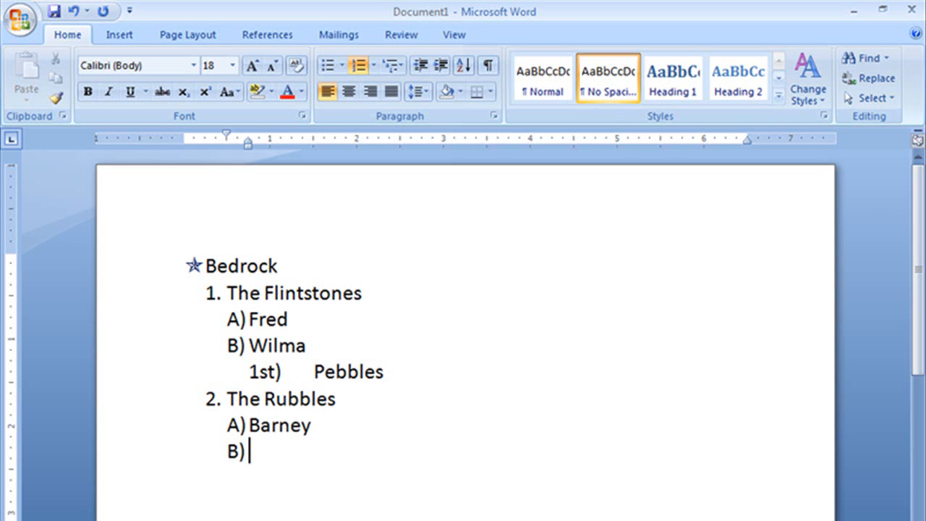
type("Bett")
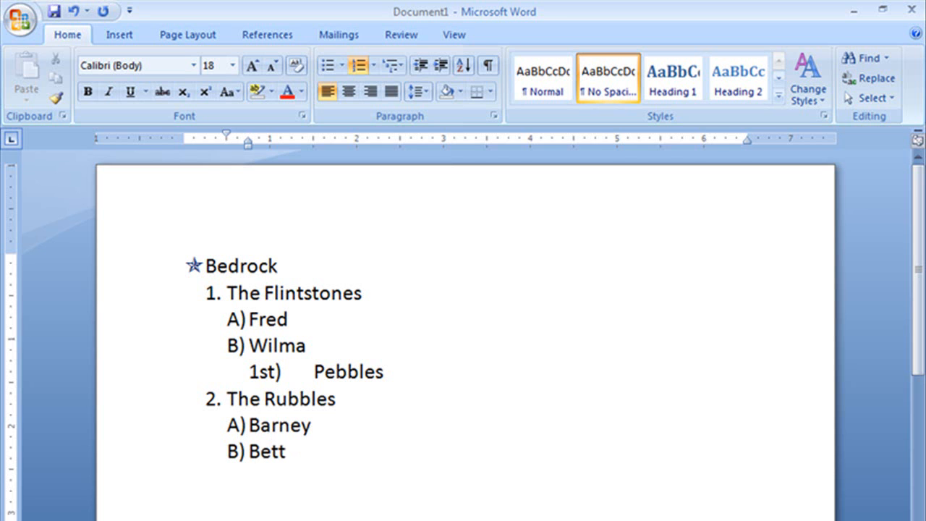
type("y⏎")
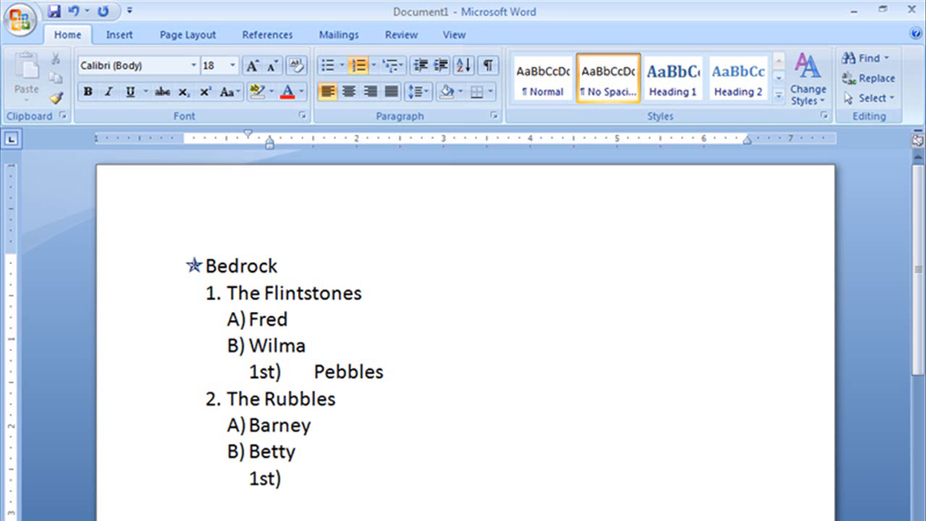
type("B")
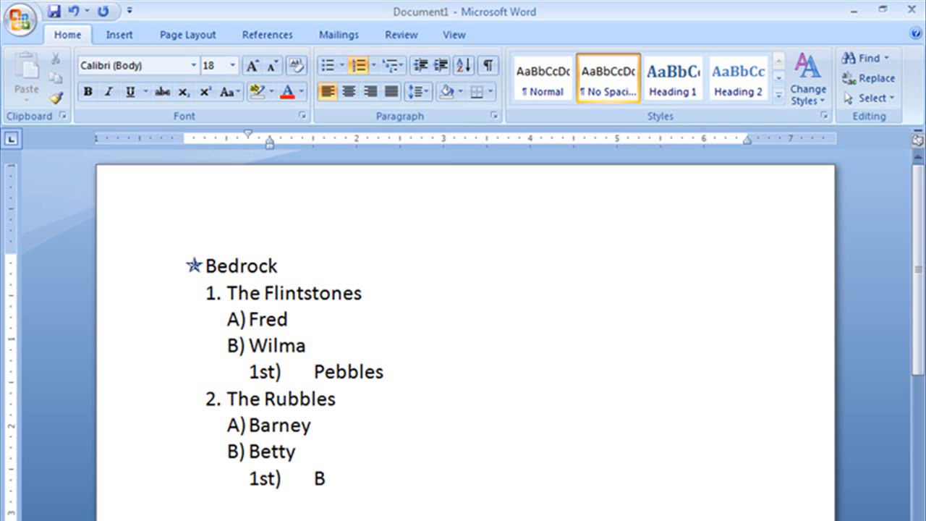
type("amm")
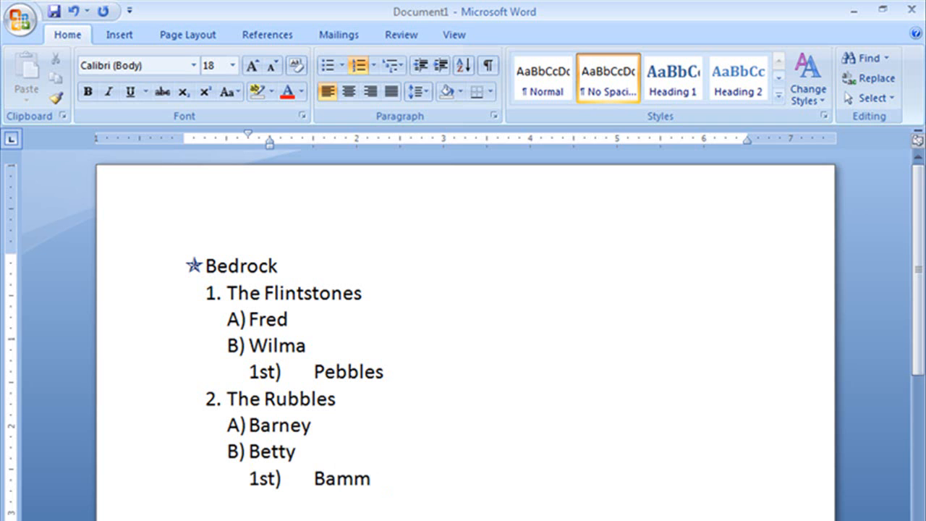
type("-Bamm")
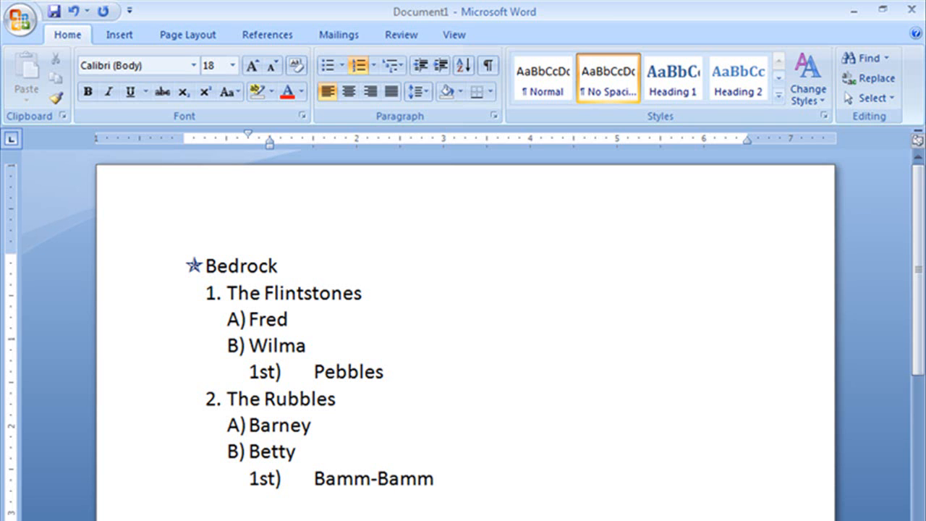
mouse_move(513, 402)
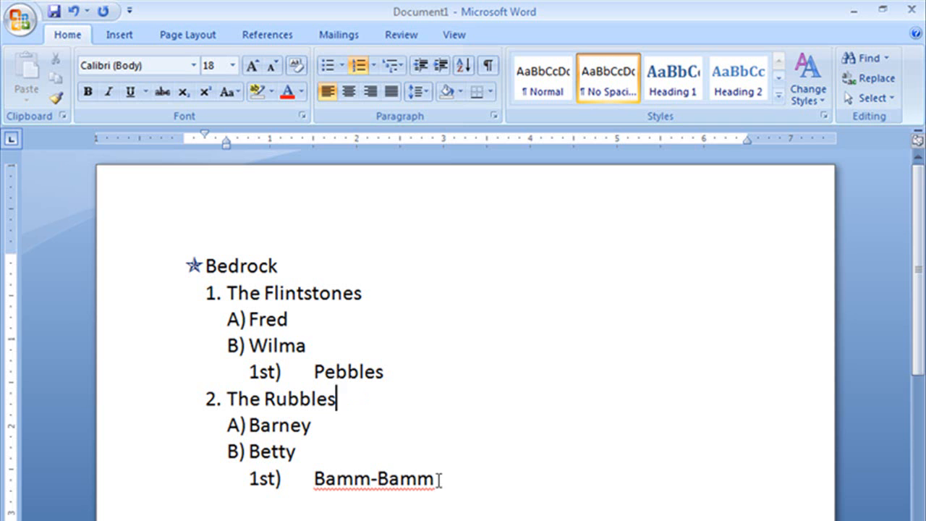
Select the whole list and switch it to the library diamond-arrow-square bullet style
key("ctrl+a")
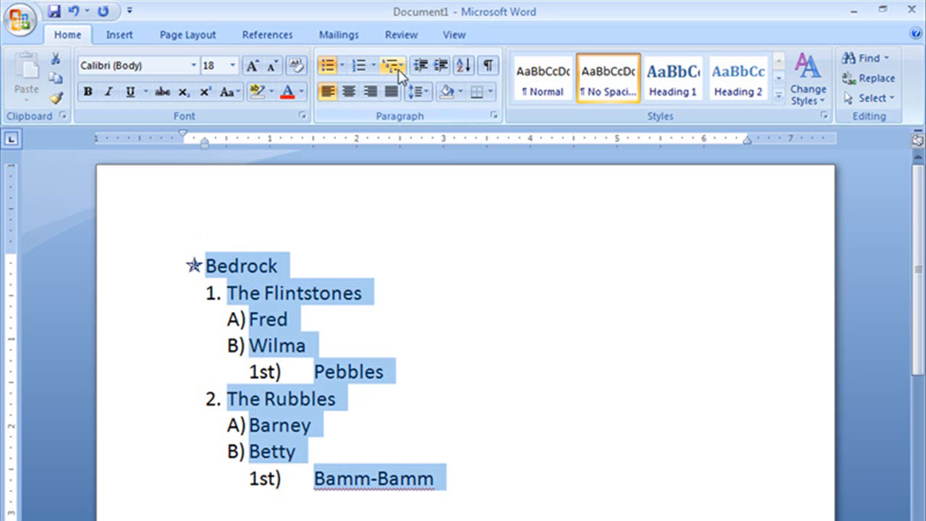
left_click(393, 65)
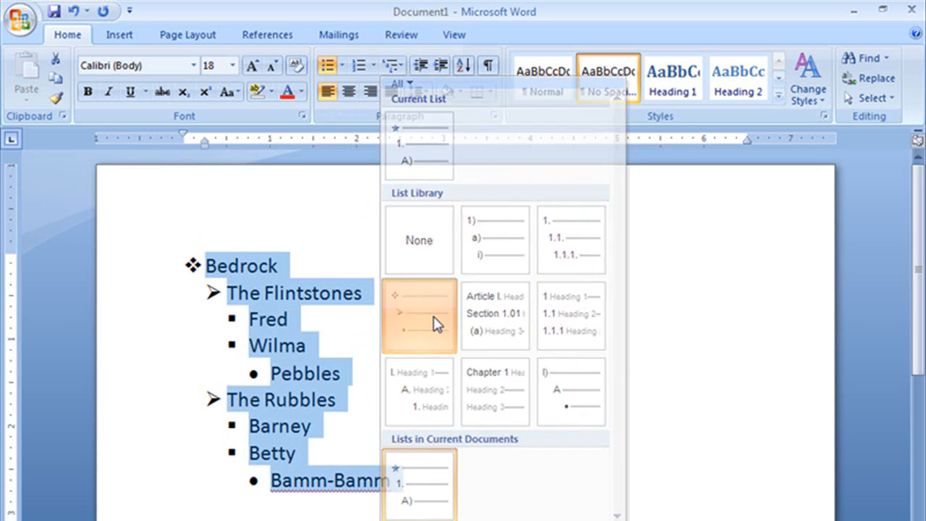
left_click(419, 315)
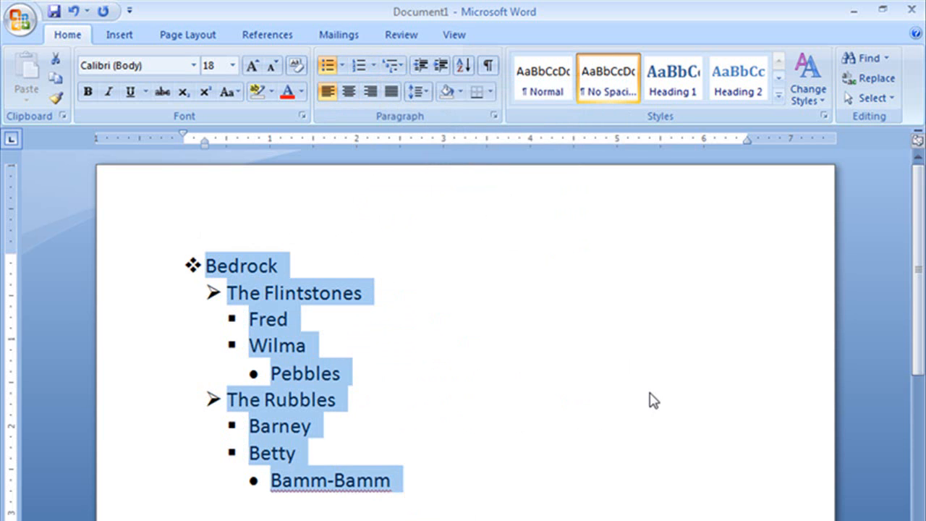
left_click(391, 67)
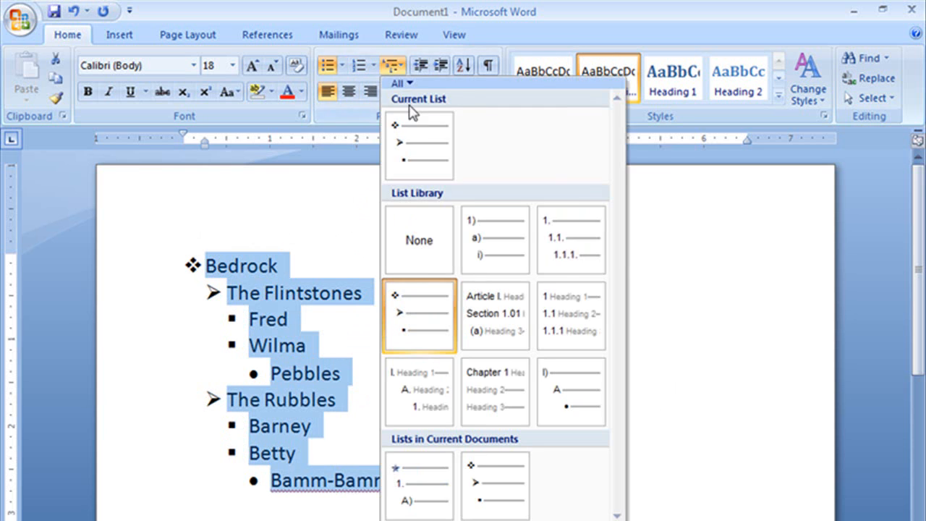